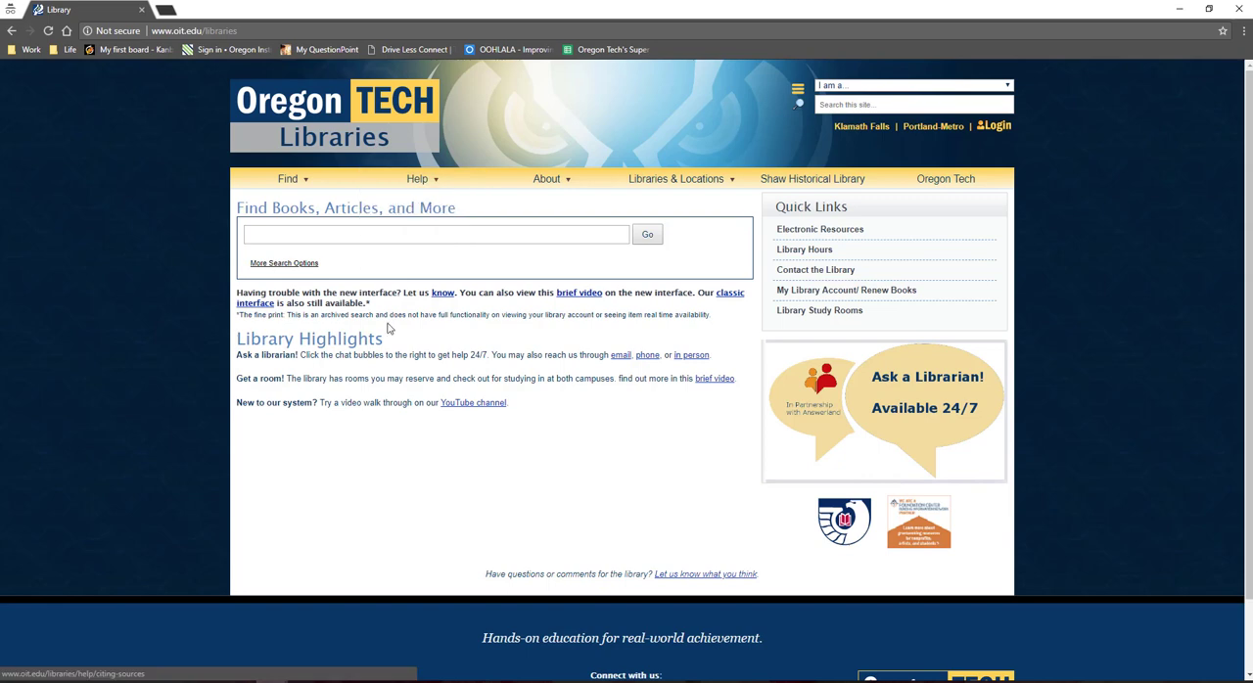
mouse_move(860, 224)
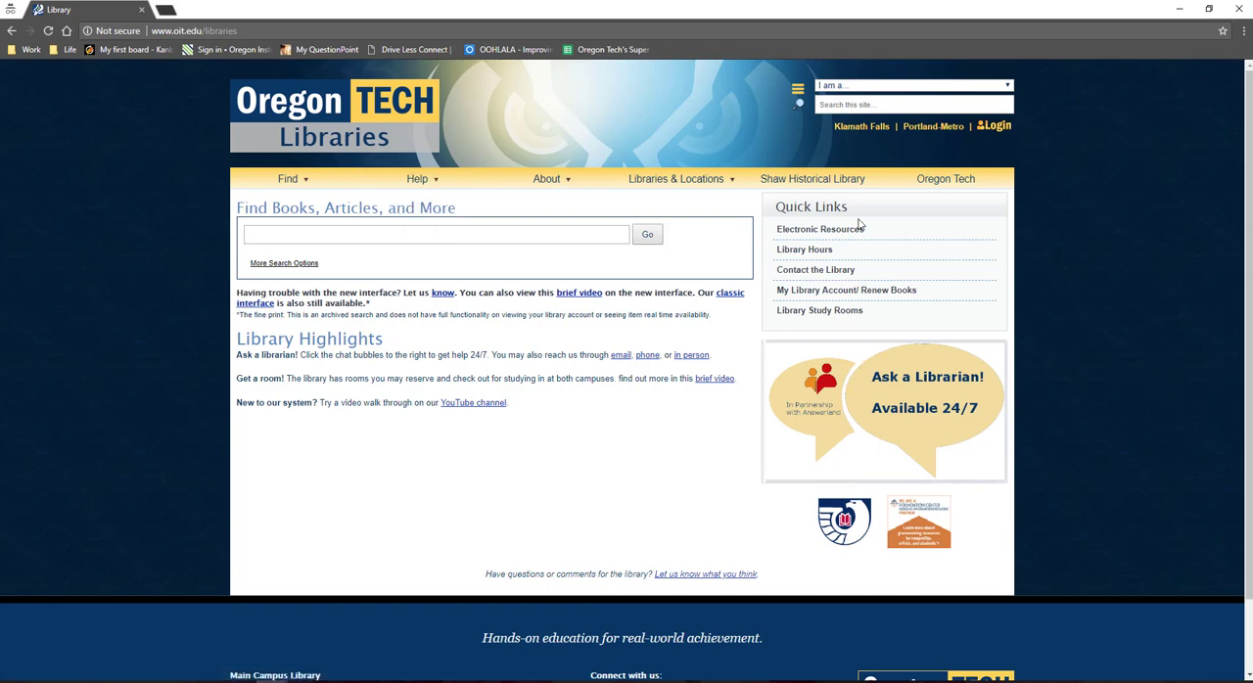
Go to Electronic Resources under Quick Links and browse down the A–Z database list.
left_click(814, 227)
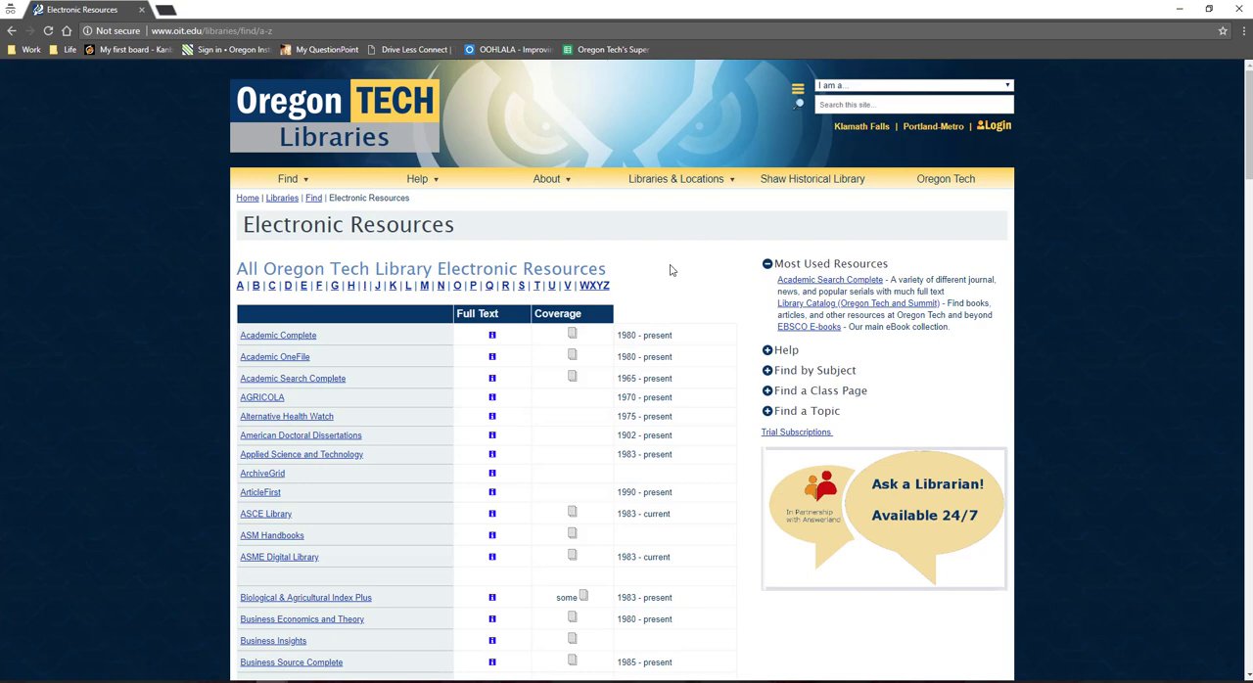
scroll("down", 3)
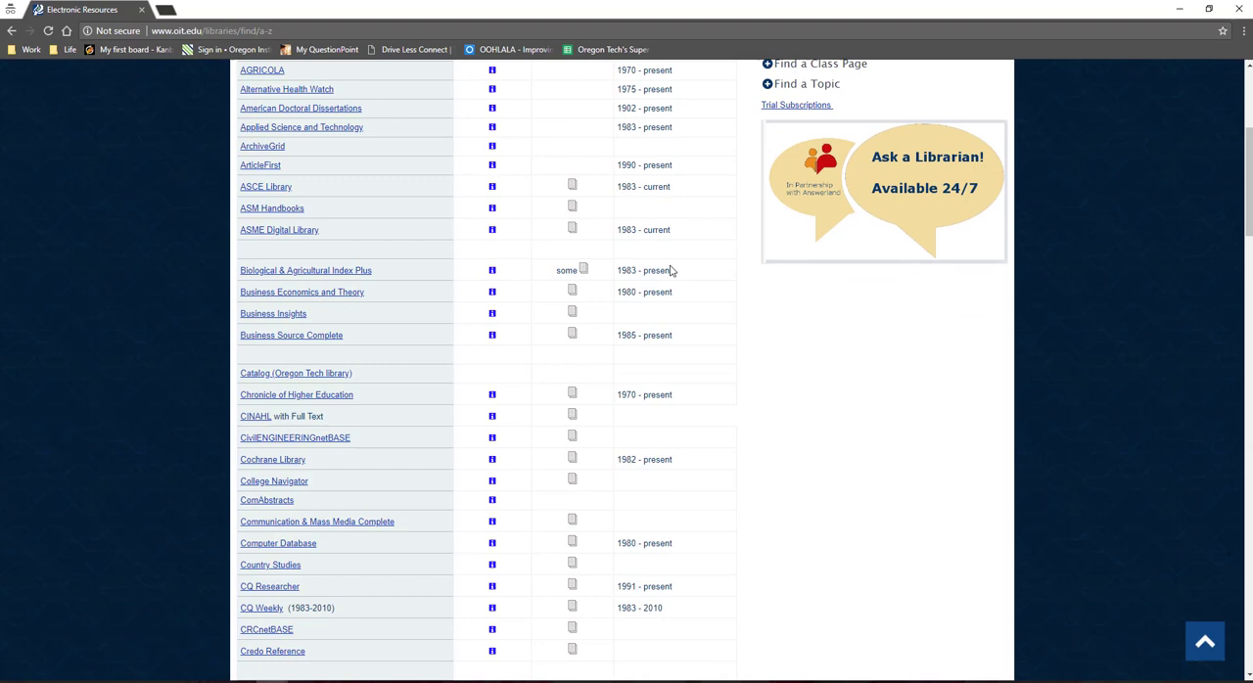
scroll("down", 3)
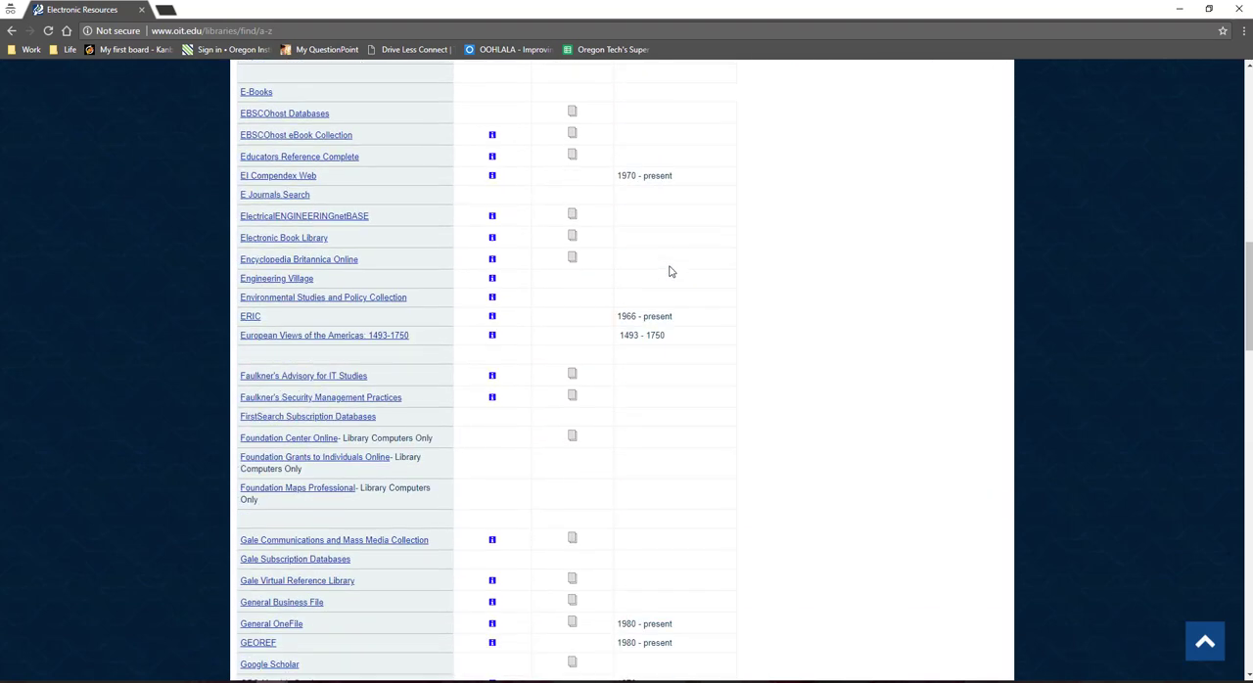
scroll("down", 3)
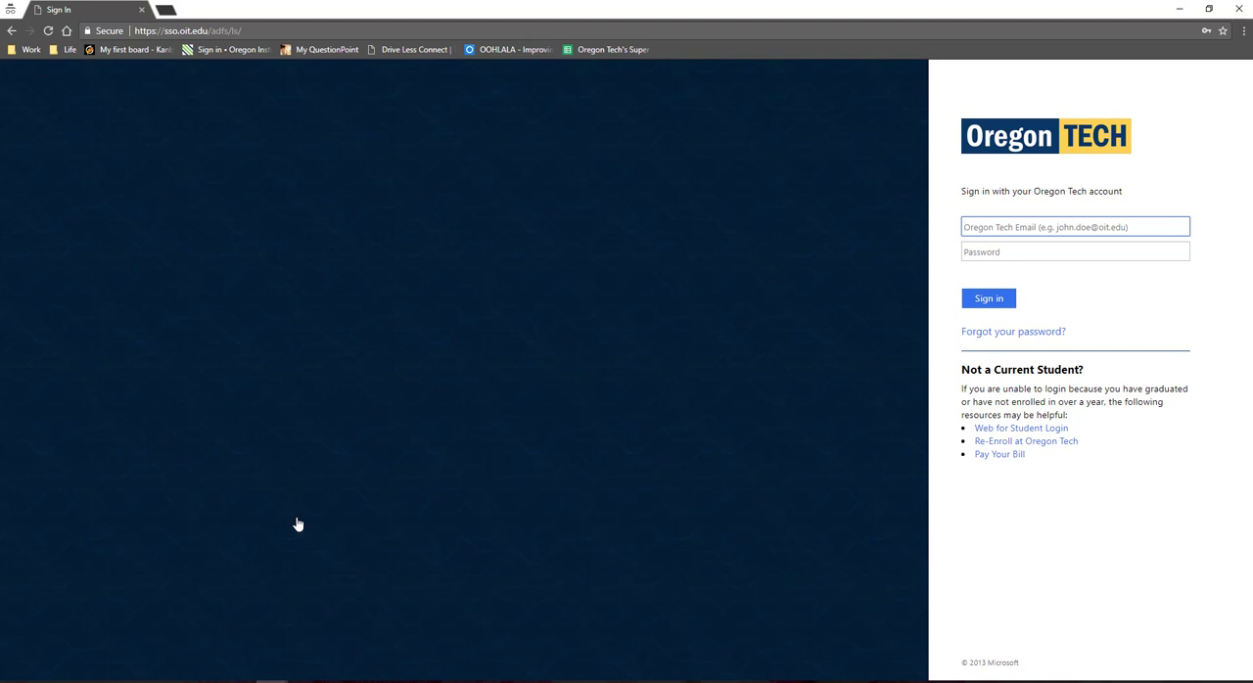
mouse_move(439, 450)
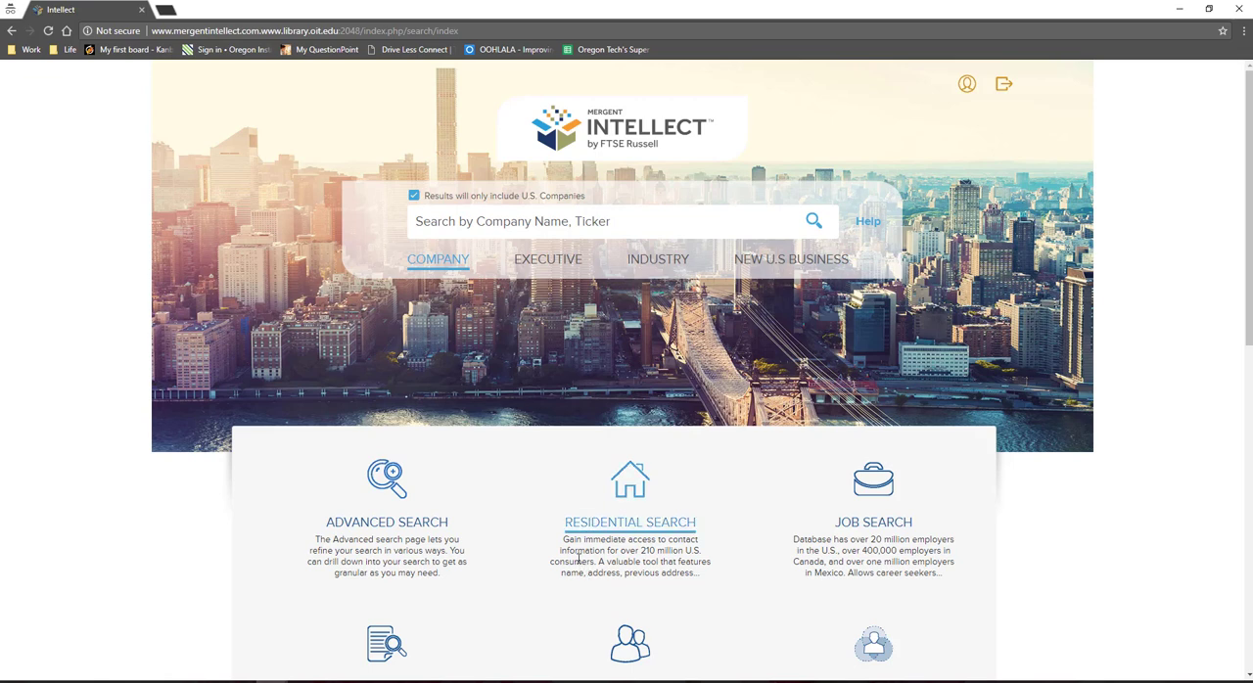
Search Mergent Intellect for 'pe' to bring up PEPSICO, INC. among the suggestions.
left_click(623, 221)
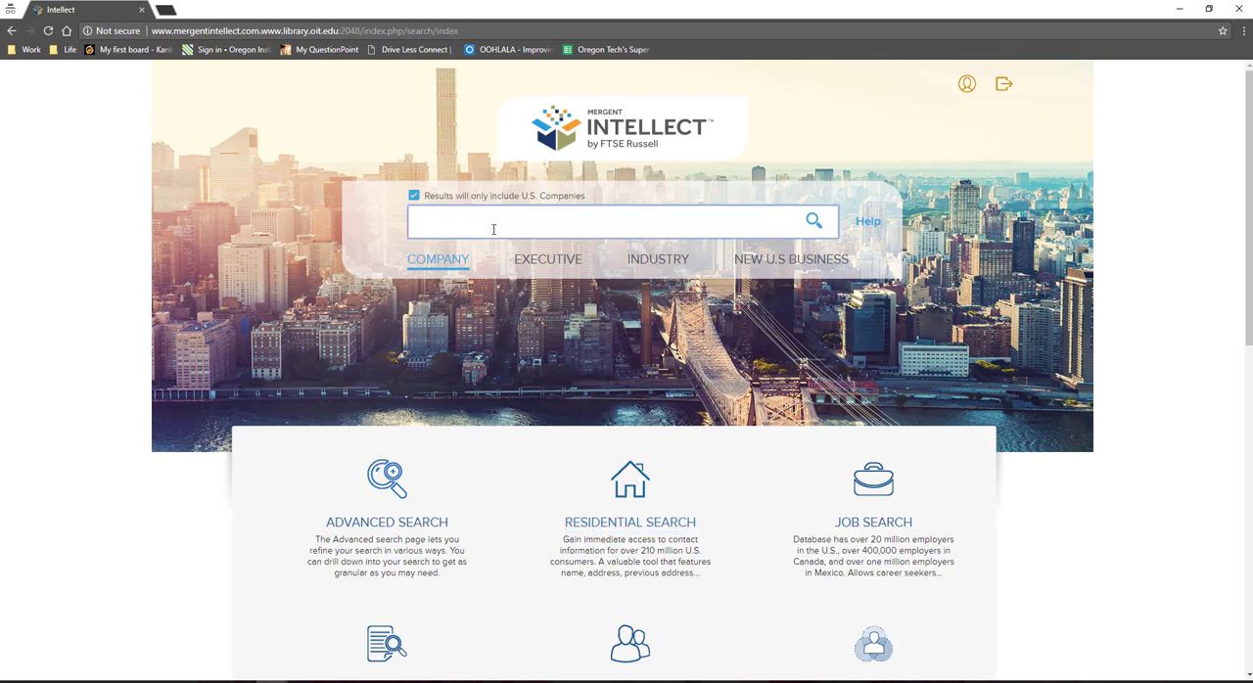
type("p")
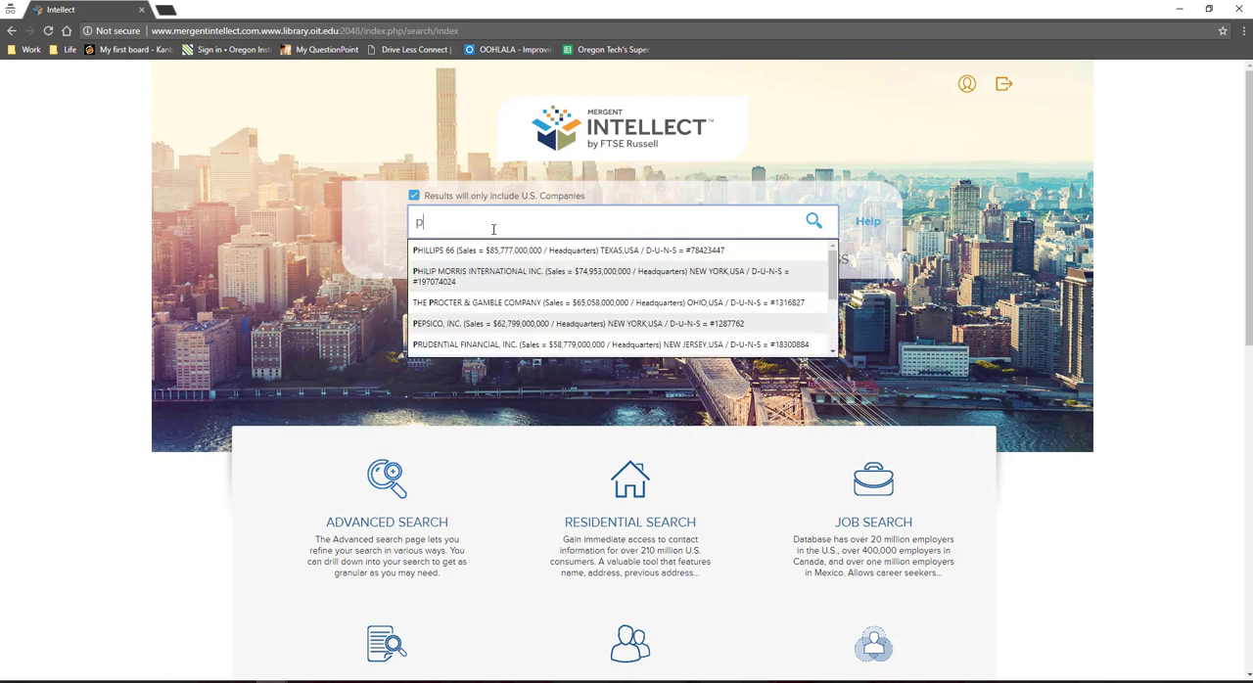
type("e")
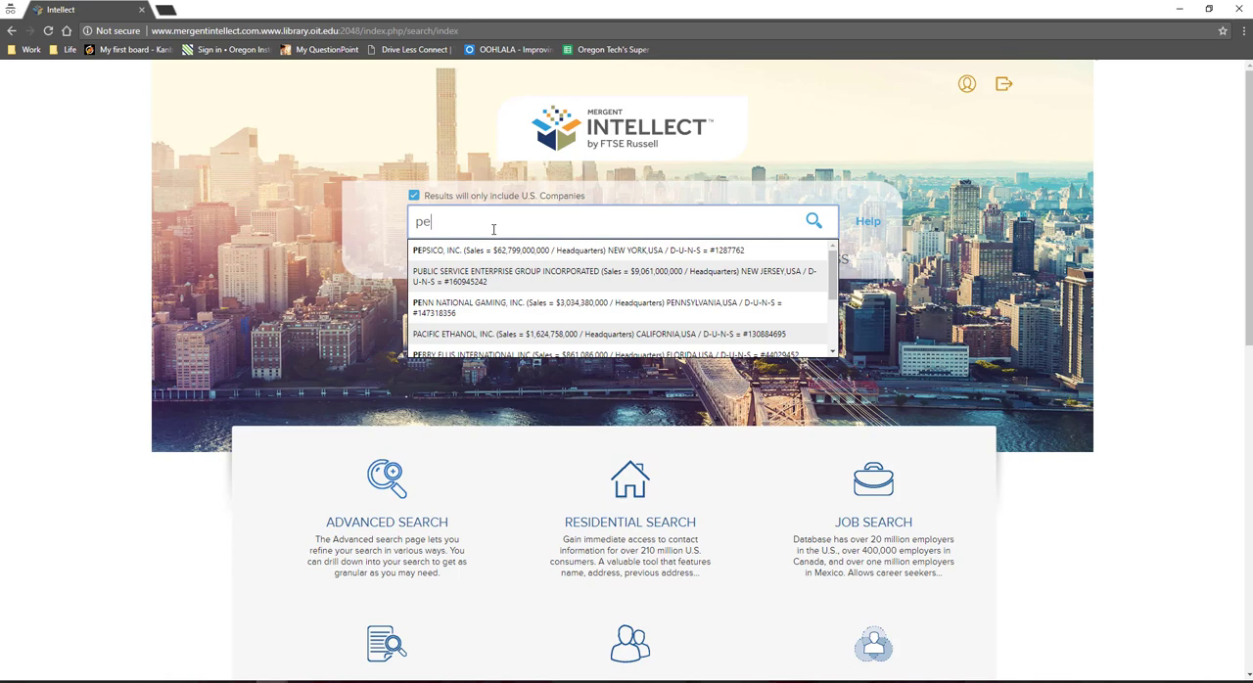
mouse_move(480, 251)
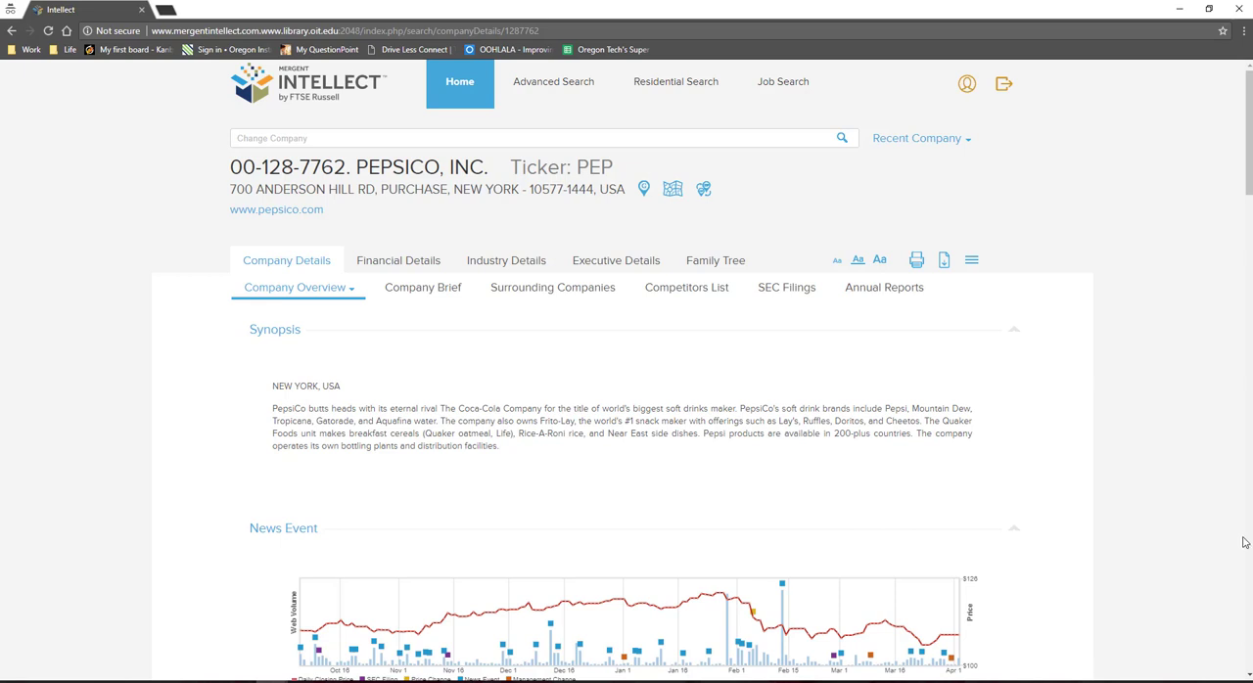
scroll("down", 3)
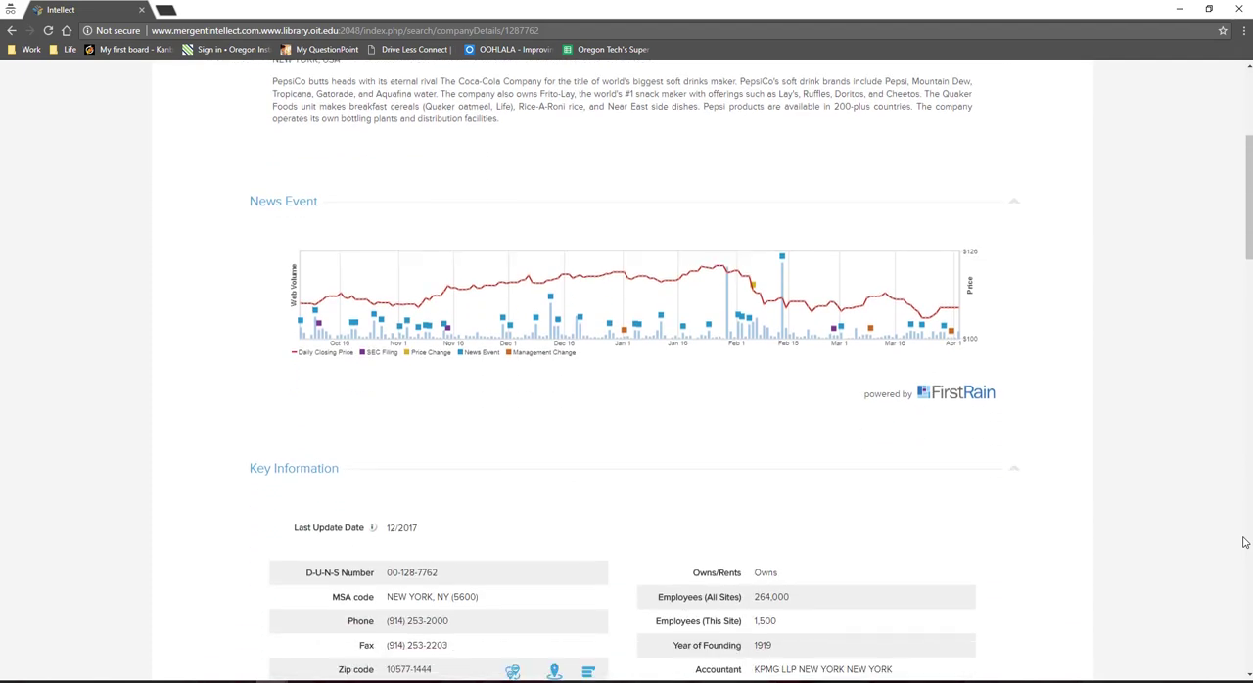
scroll("down", 3)
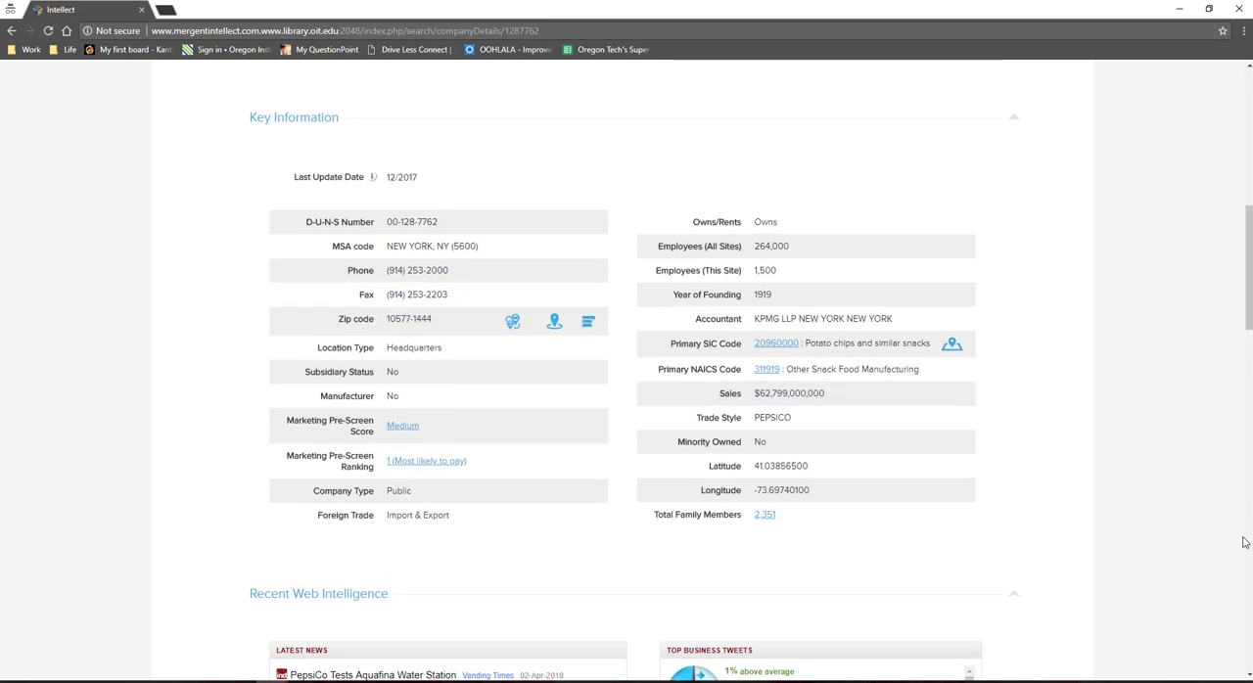
scroll("up", 3)
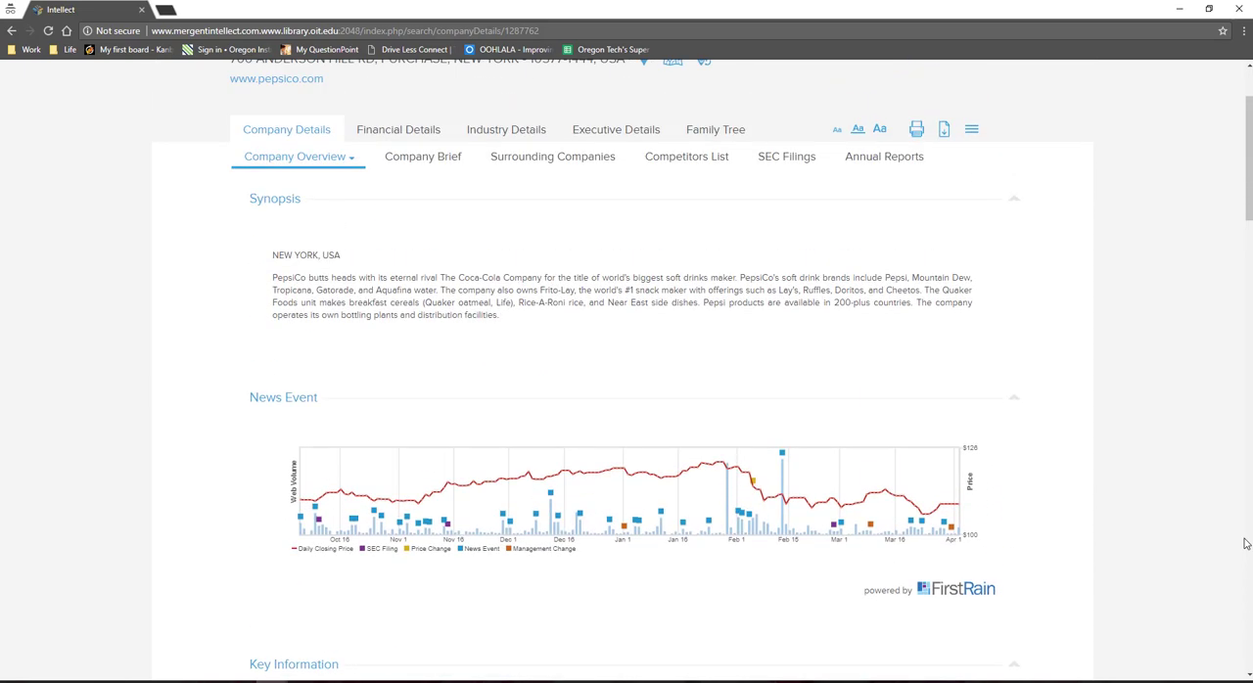
scroll("up", 3)
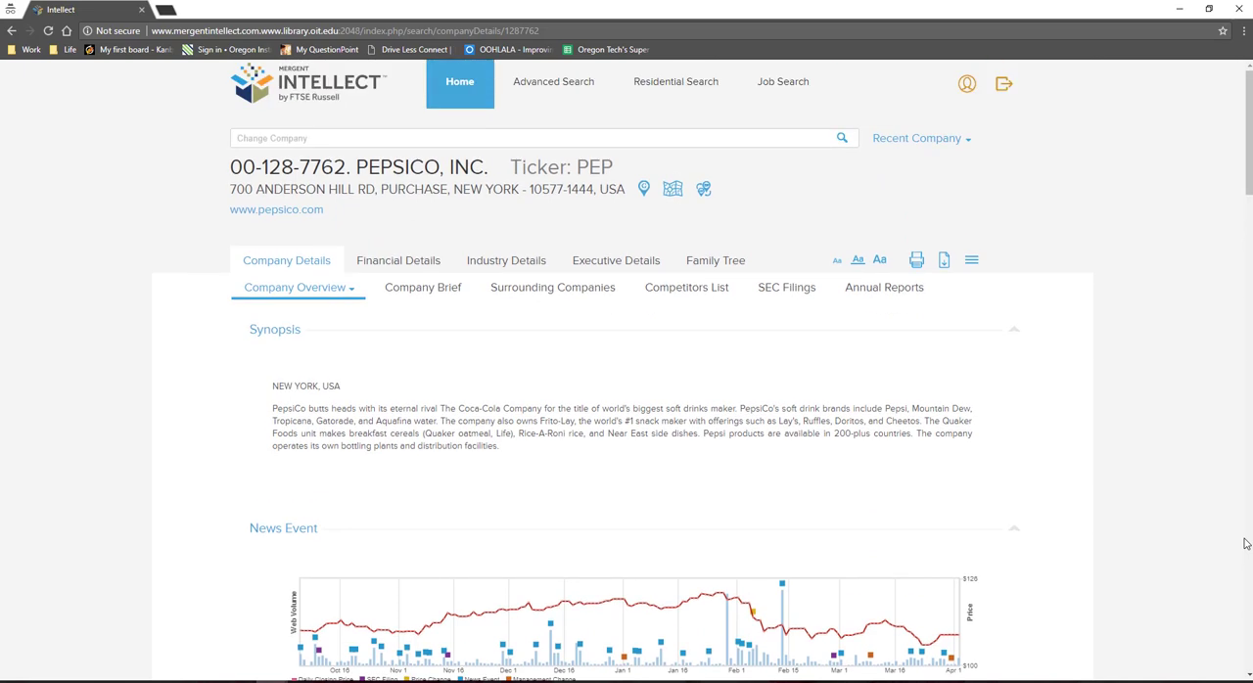
mouse_move(1216, 474)
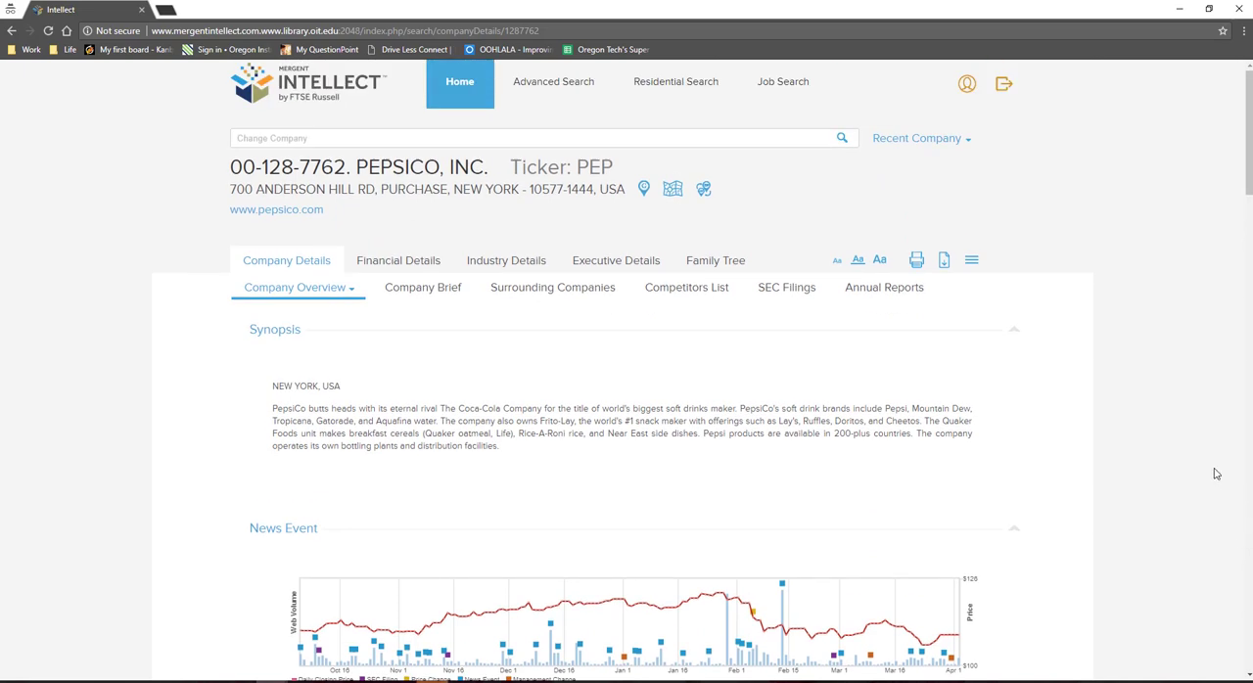
left_click(615, 261)
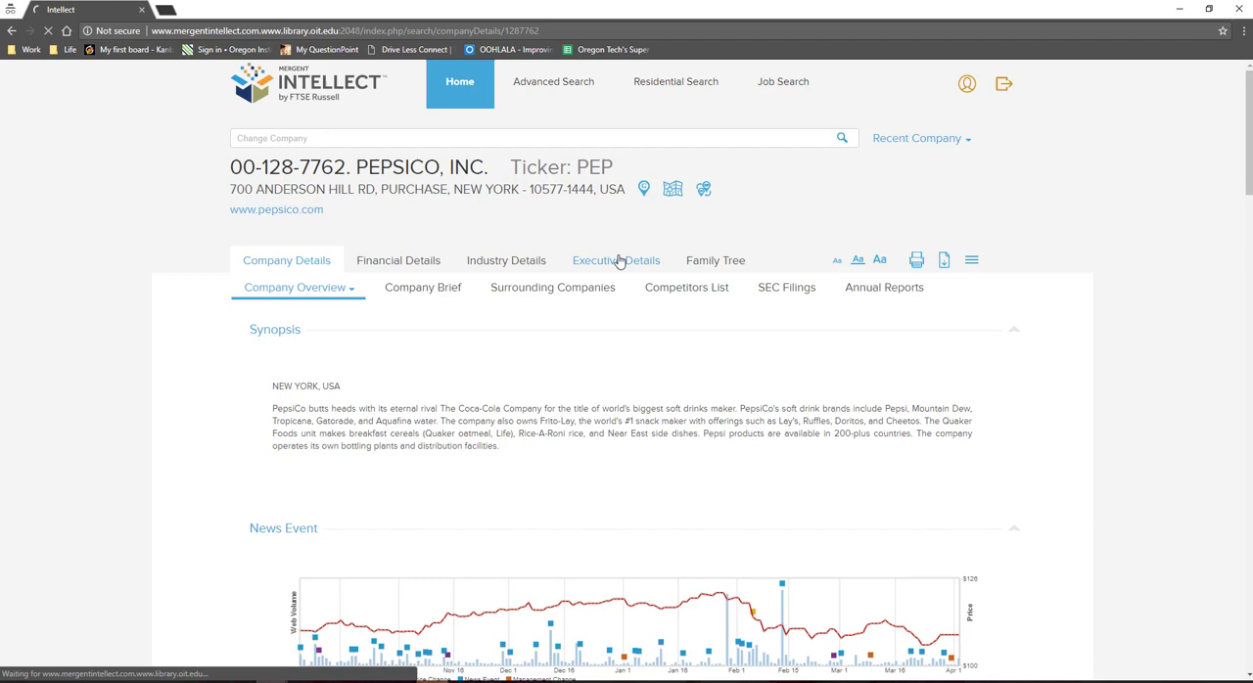
left_click(615, 260)
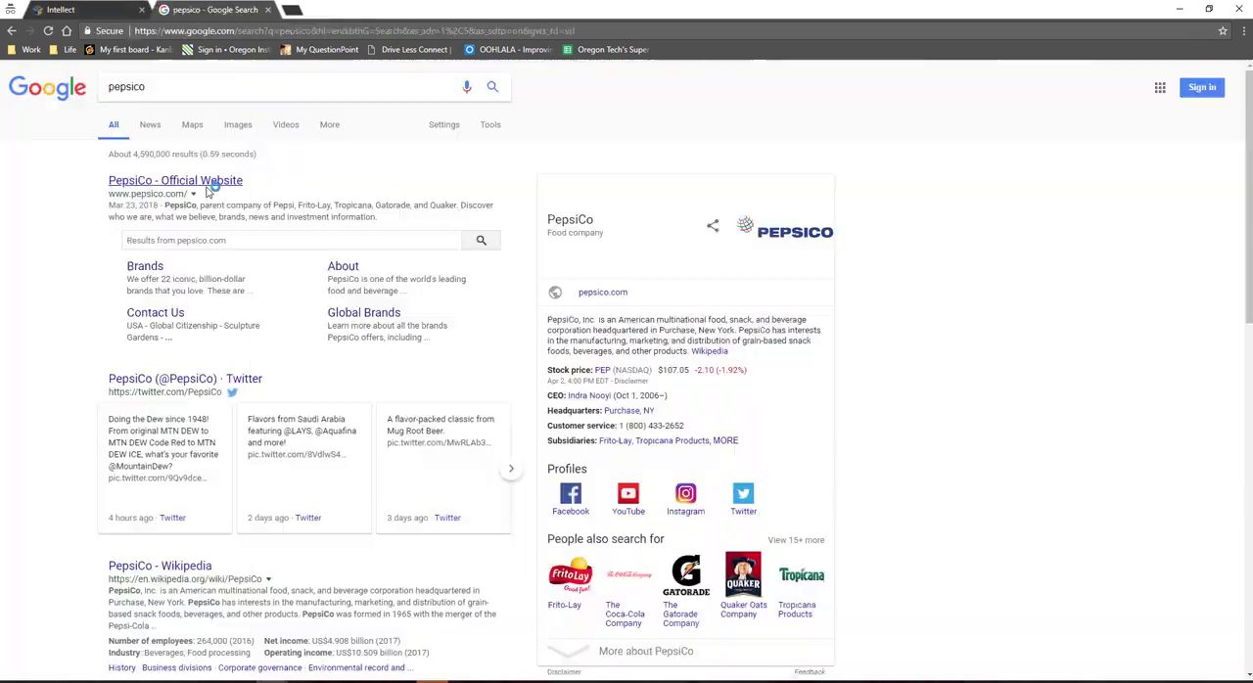
Enter PepsiCo's official site from the Google results and go to its About page.
left_click(174, 180)
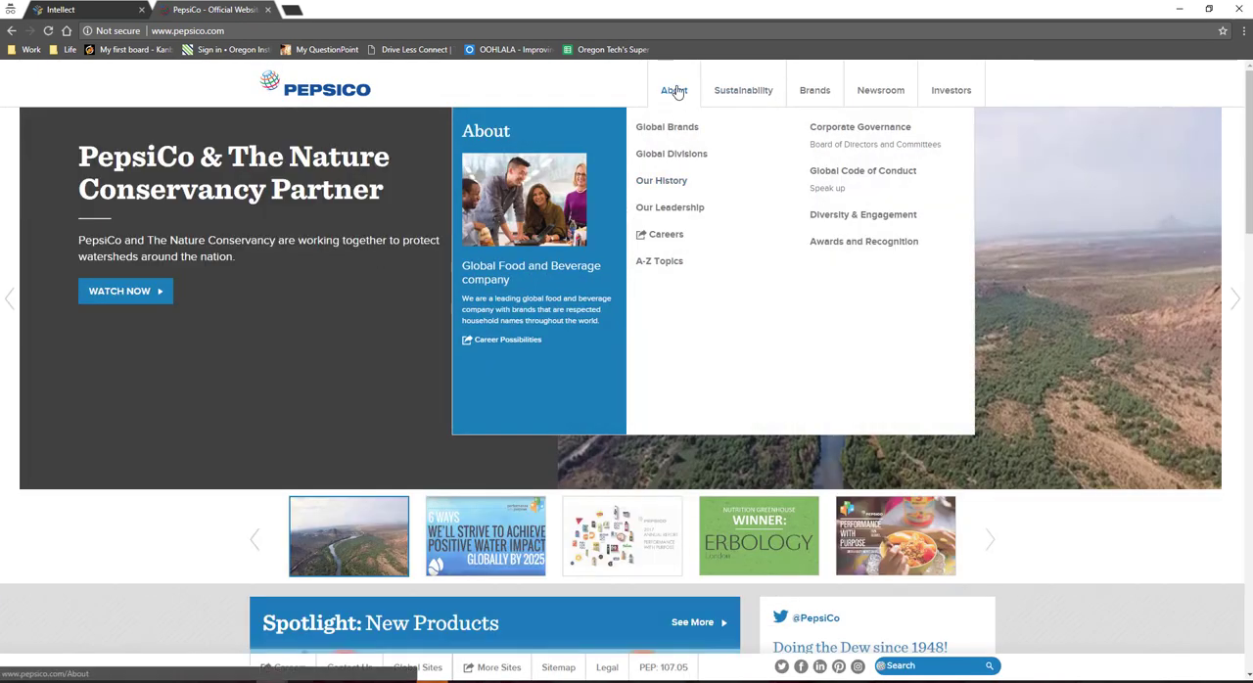
left_click(673, 90)
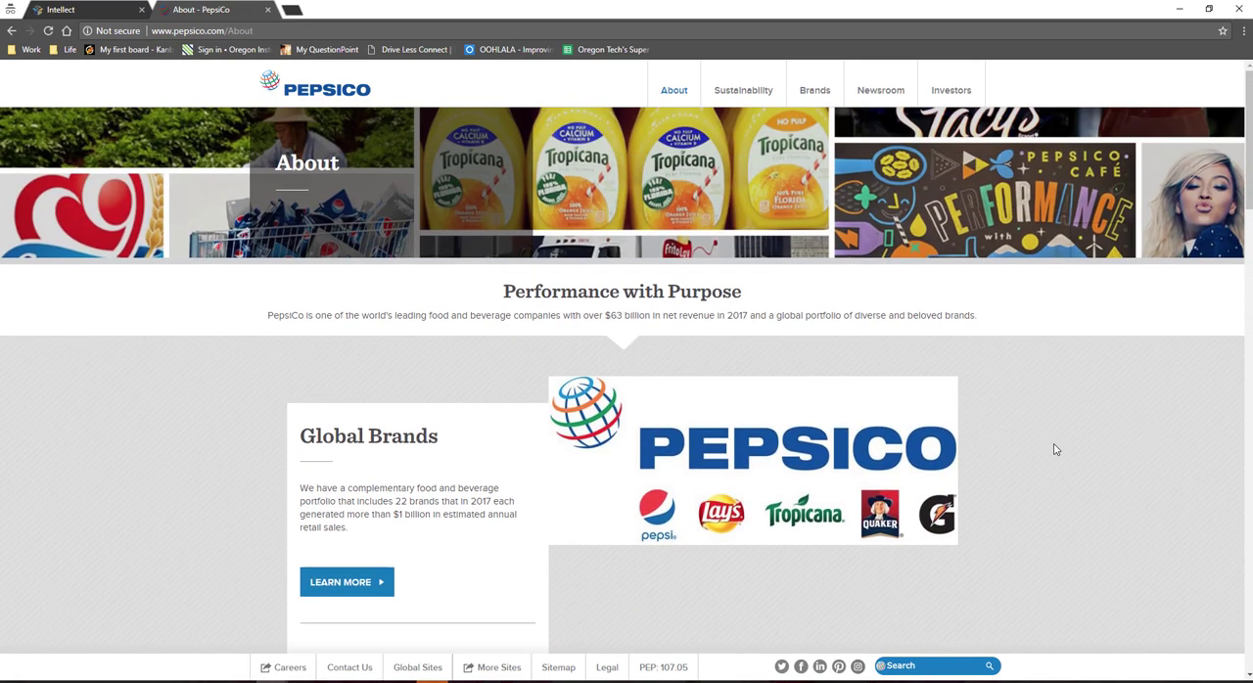
Switch to Yahoo Finance and look up 'pepsico' in the quote search.
left_click(337, 8)
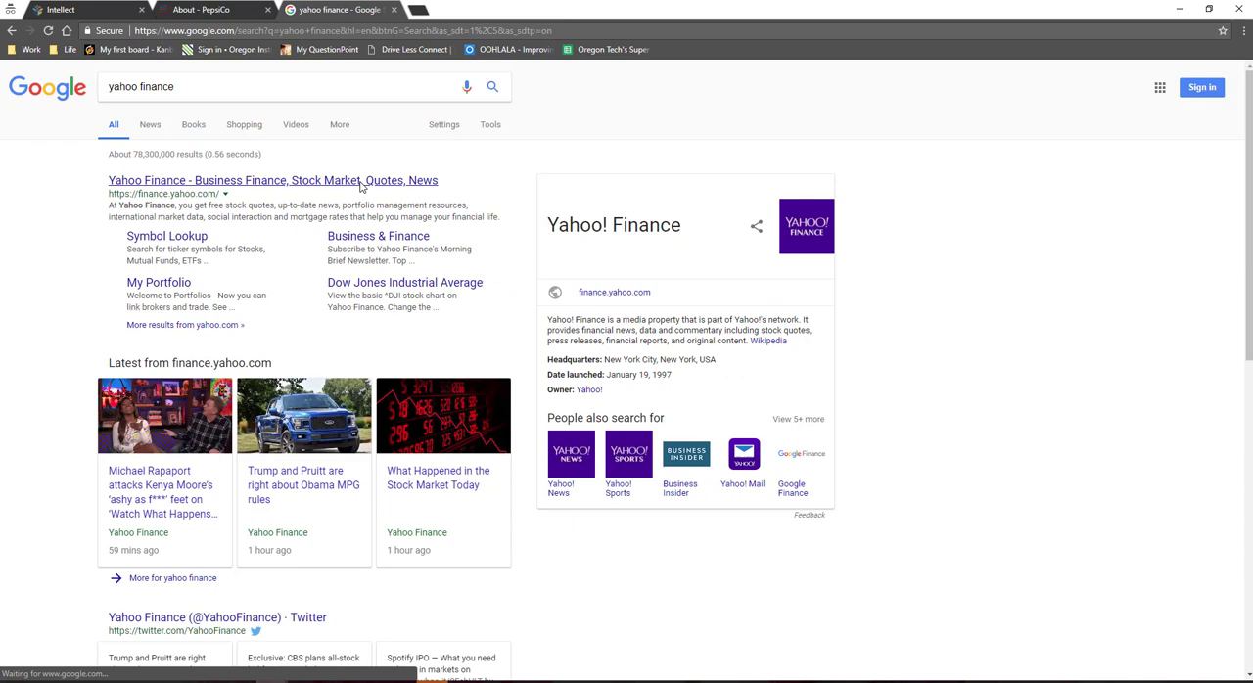
left_click(273, 180)
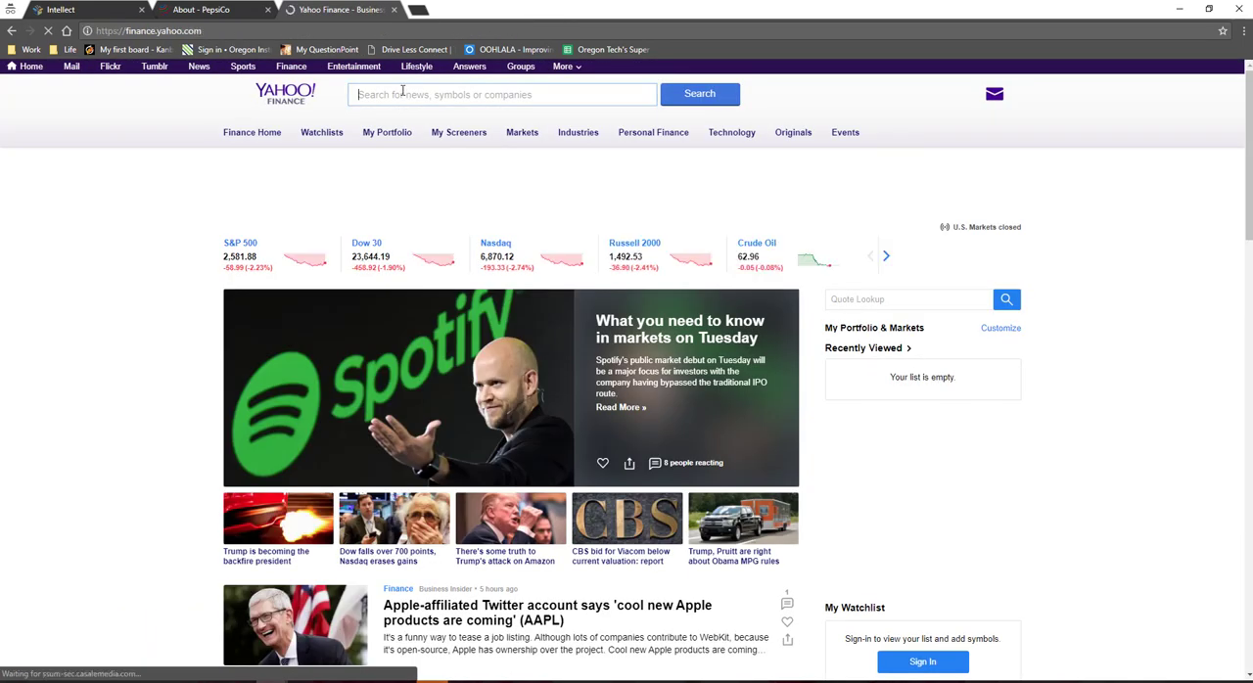
type("pepsico")
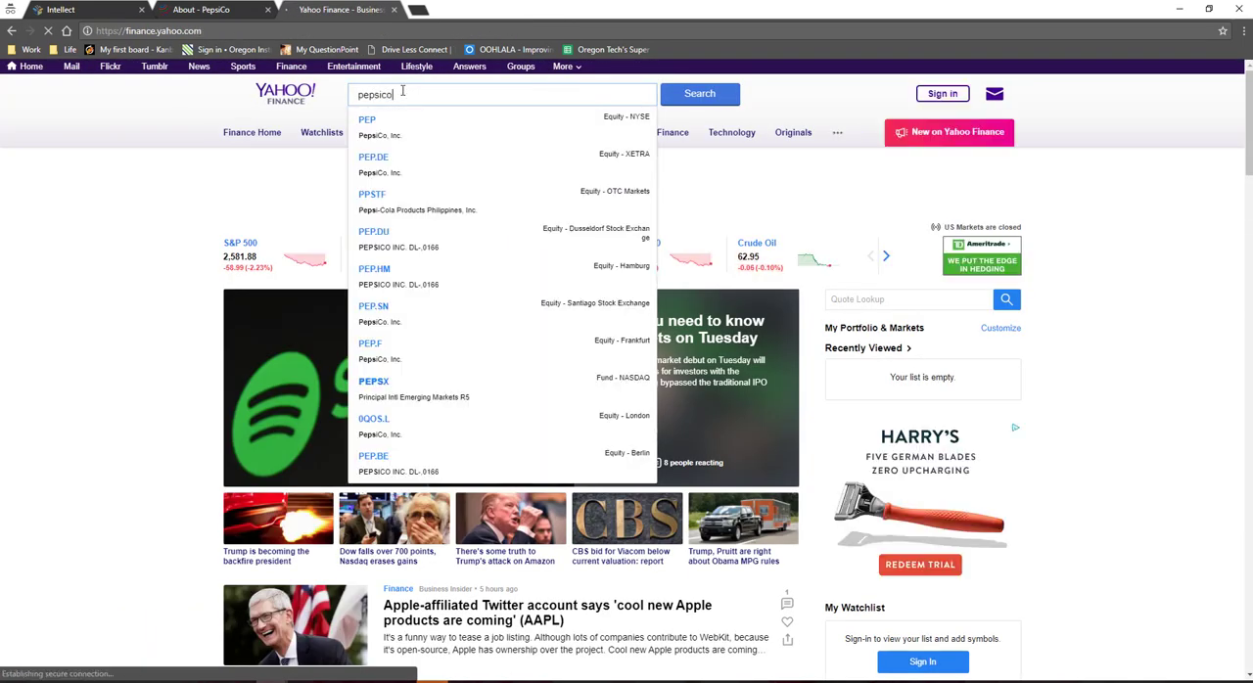